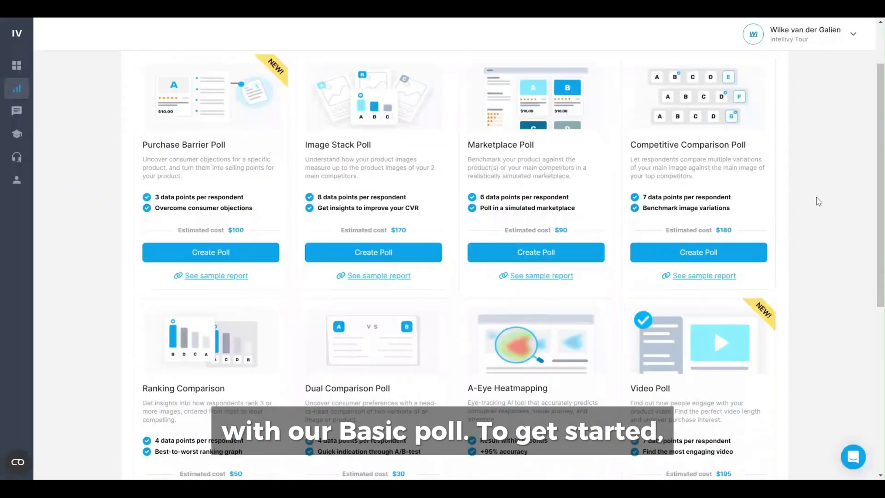
- Start a new Basic Poll from the Poll Types page so its setup form opens
scroll(down, 3)
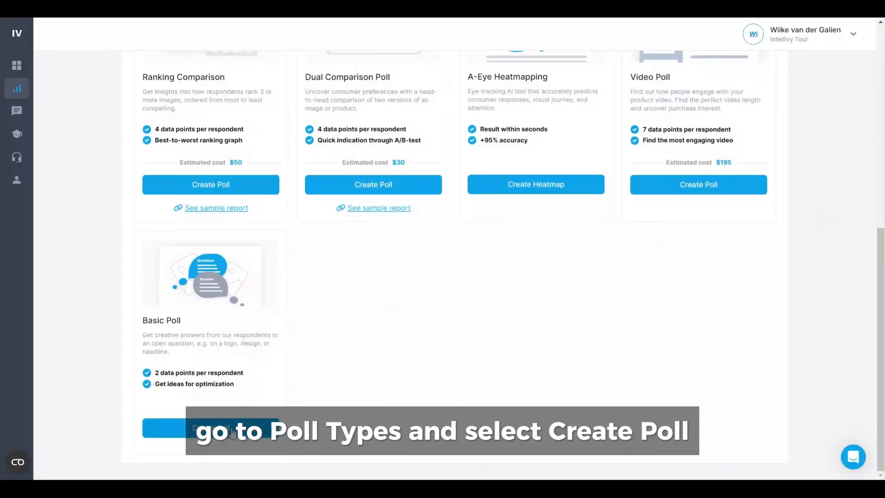
click(211, 427)
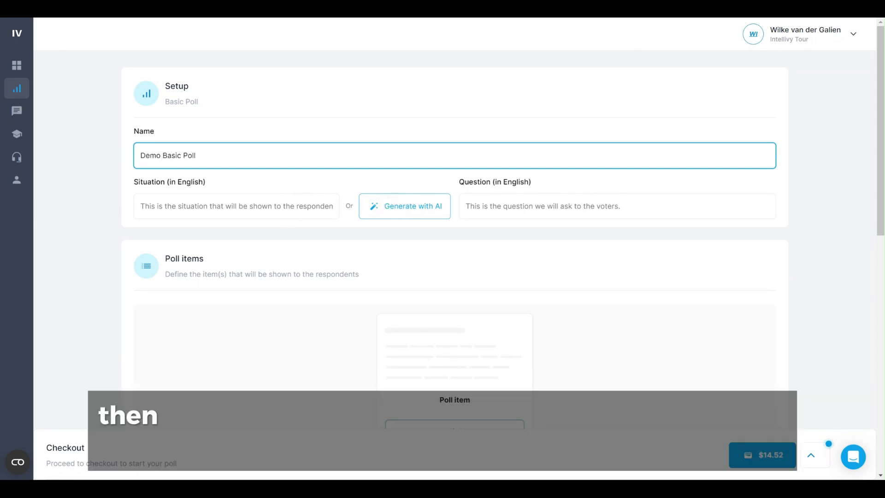
- Generate the situation with AI for 'Hairband Crafting Kit' and set the question 'Tell us what you think of this image?'
click(404, 206)
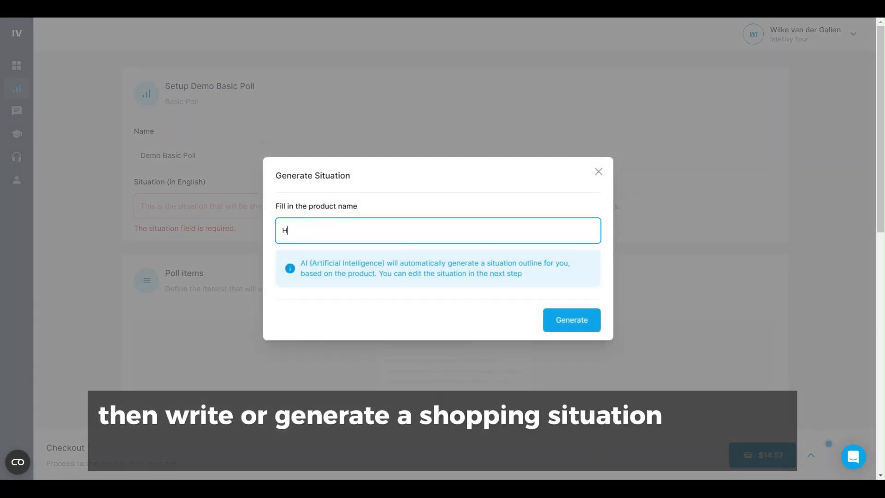
text(Hairband Crafting Kit)
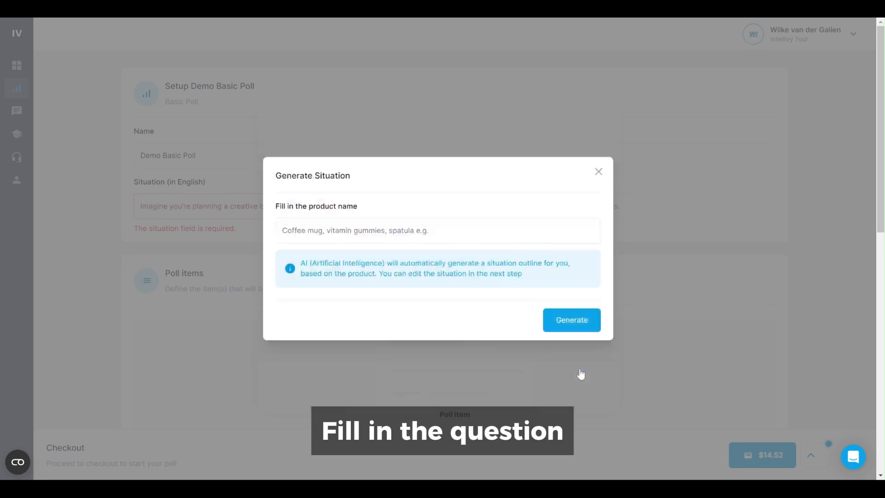
text(Tell us what you think of this)
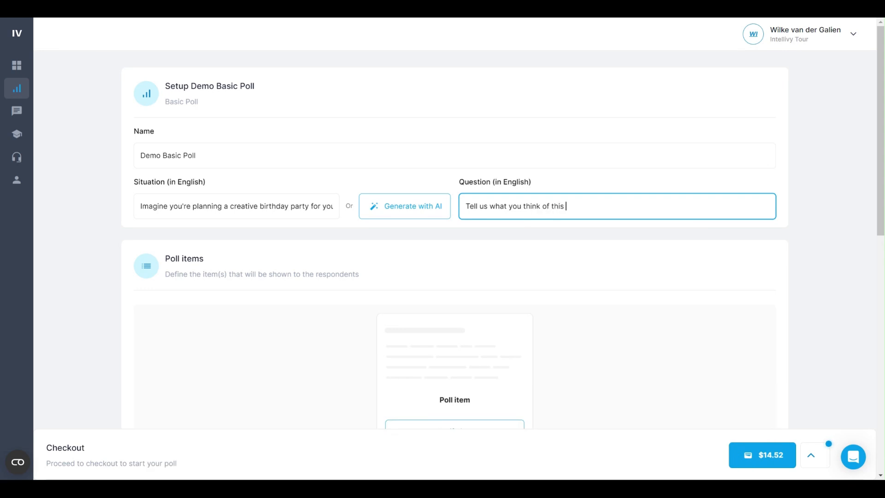
text(image?)
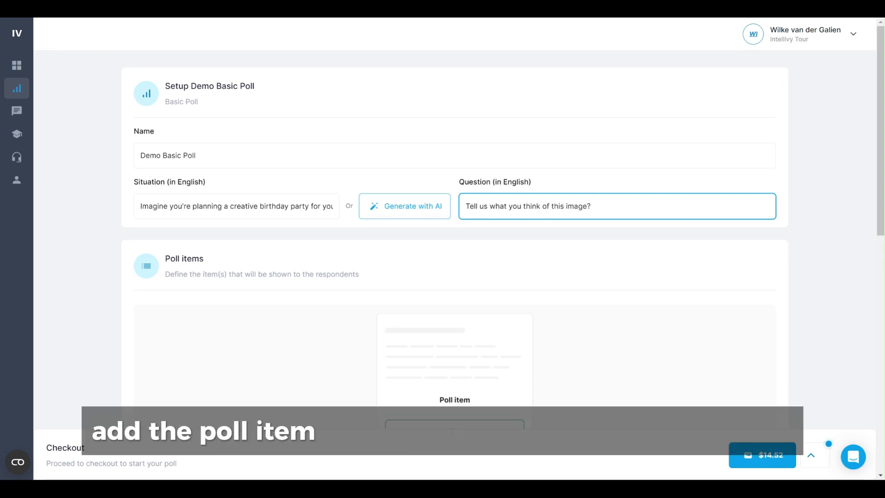
- Try an Amazon ASIN marketplace simulation item, back out, and add the girls-crafting product image instead
scroll(down, 3)
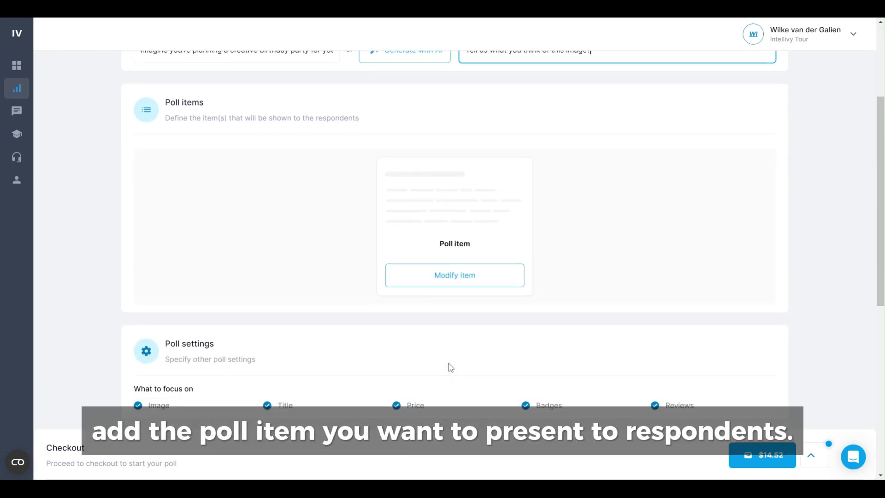
click(455, 275)
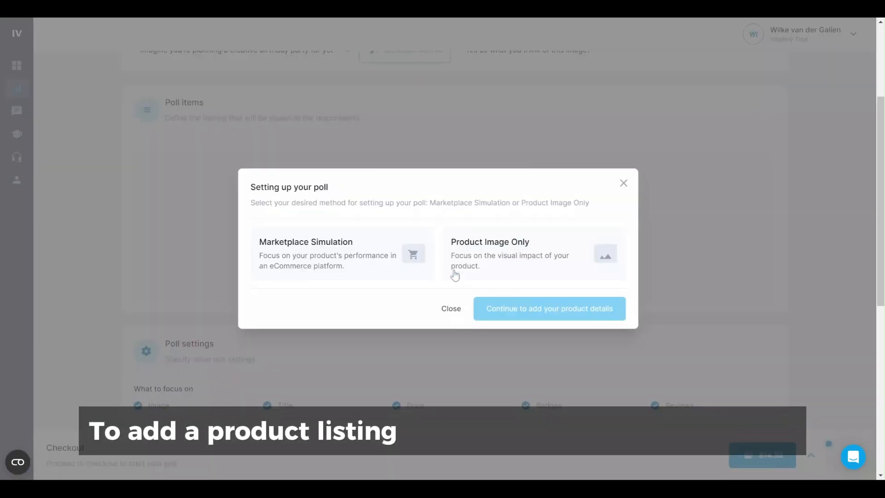
click(341, 253)
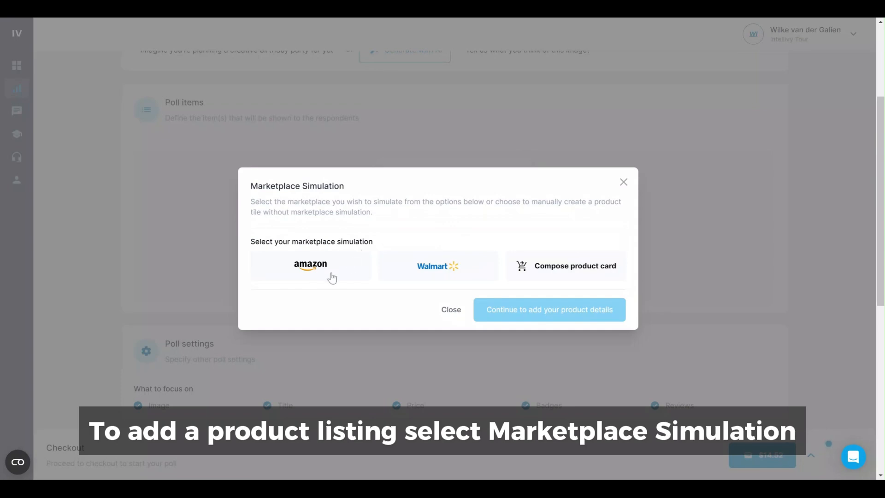
click(310, 266)
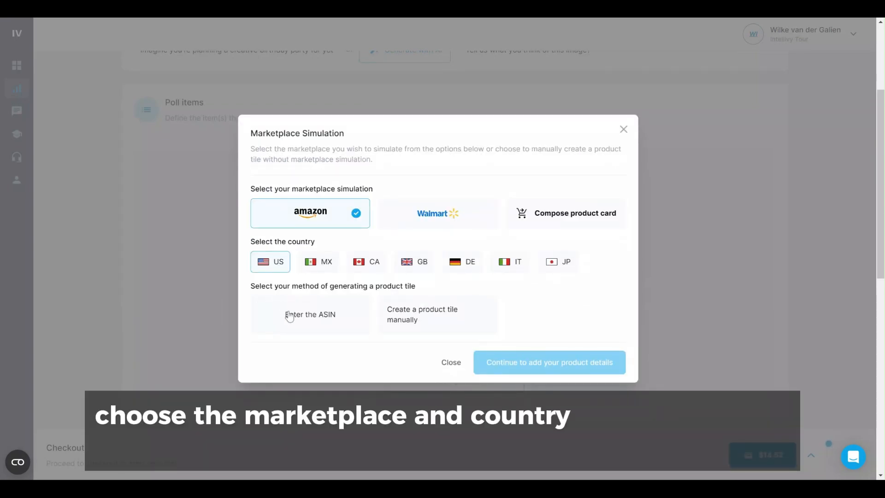
click(310, 314)
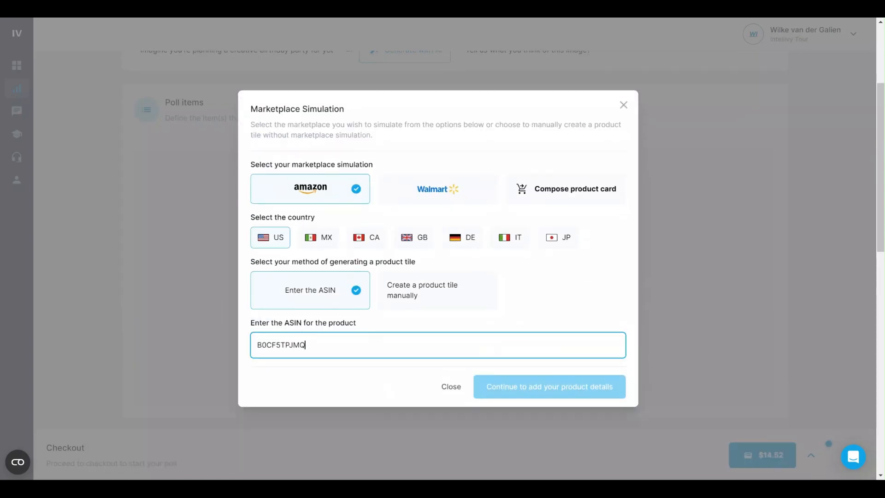
click(547, 386)
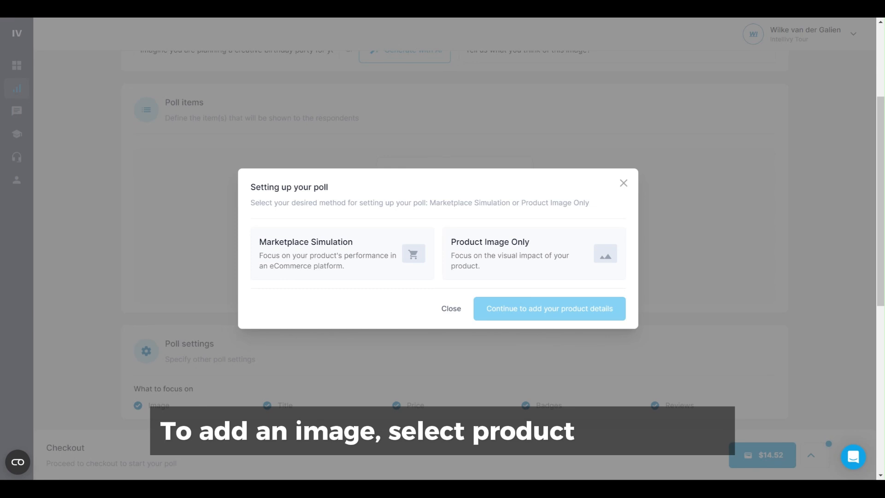
click(548, 308)
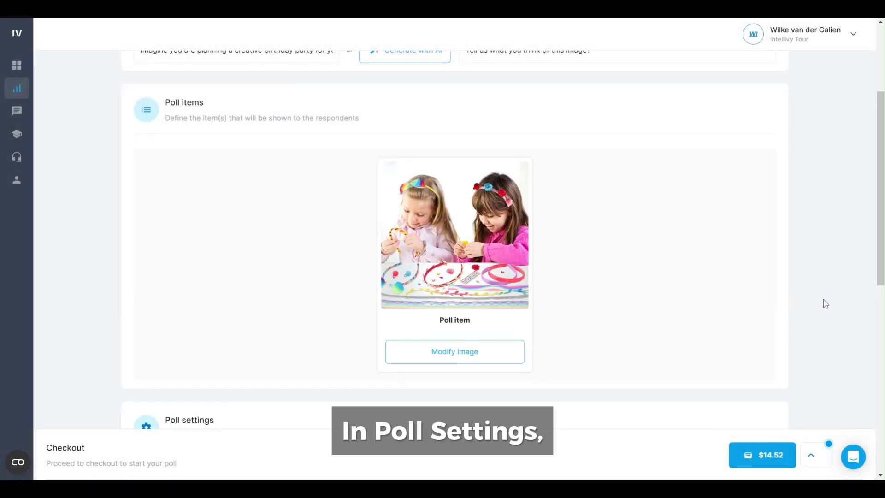
- Review the Premium audience options and select the included Basic US audience
scroll(down, 3)
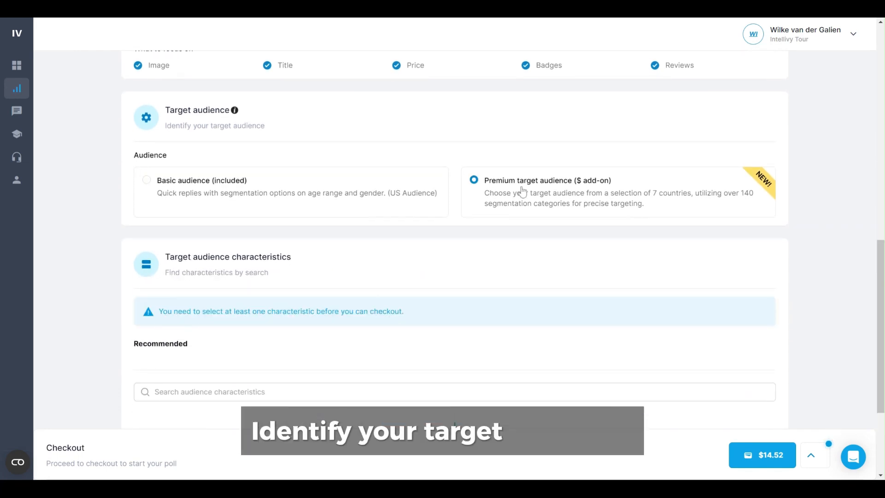
scroll(down, 3)
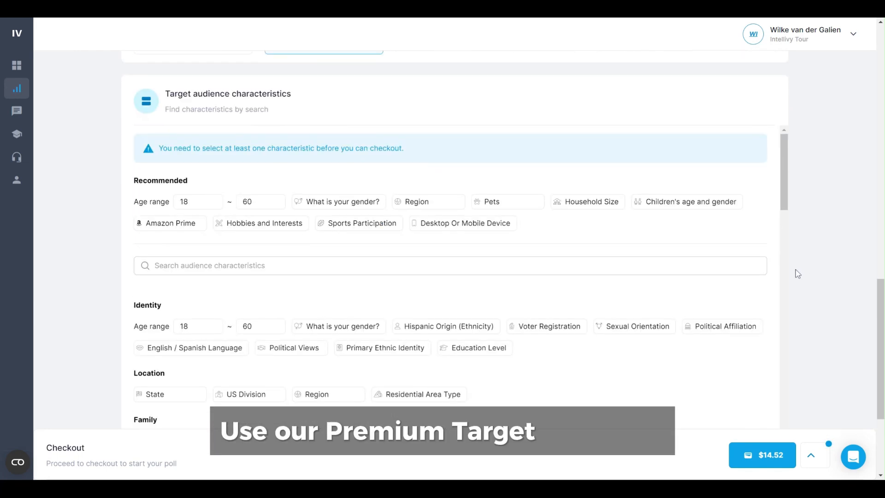
scroll(down, 3)
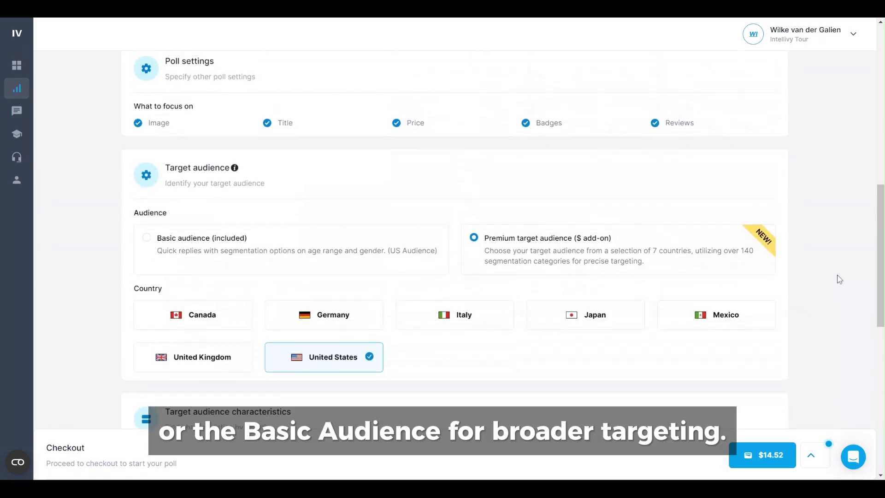
click(146, 238)
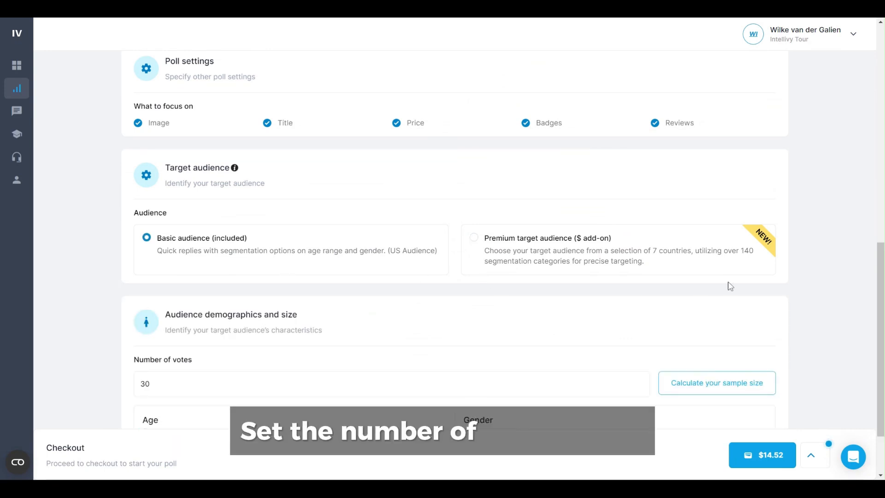
- Set the number of votes to 60 and proceed to the $29.04 checkout
scroll(down, 3)
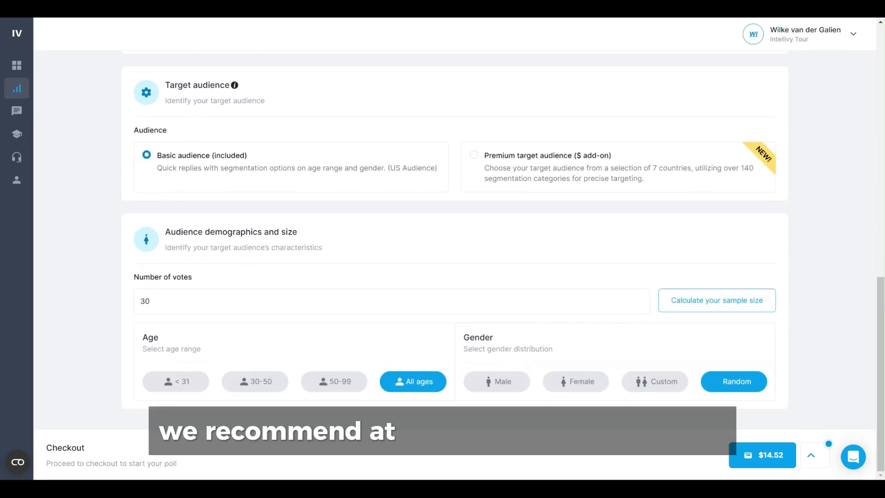
click(391, 301)
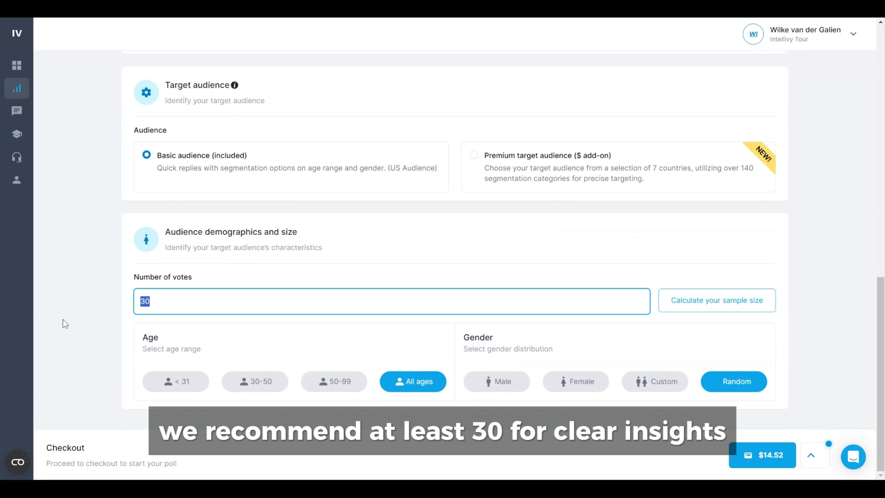
text(60)
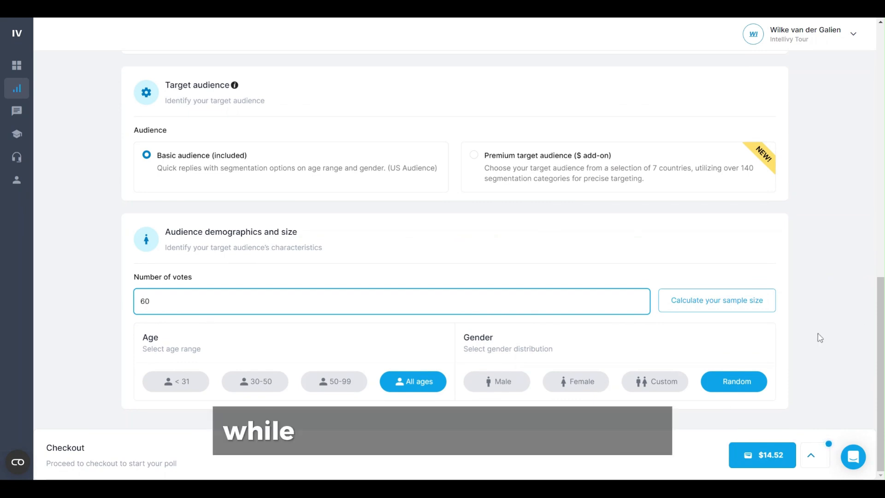
mouse_move(700, 430)
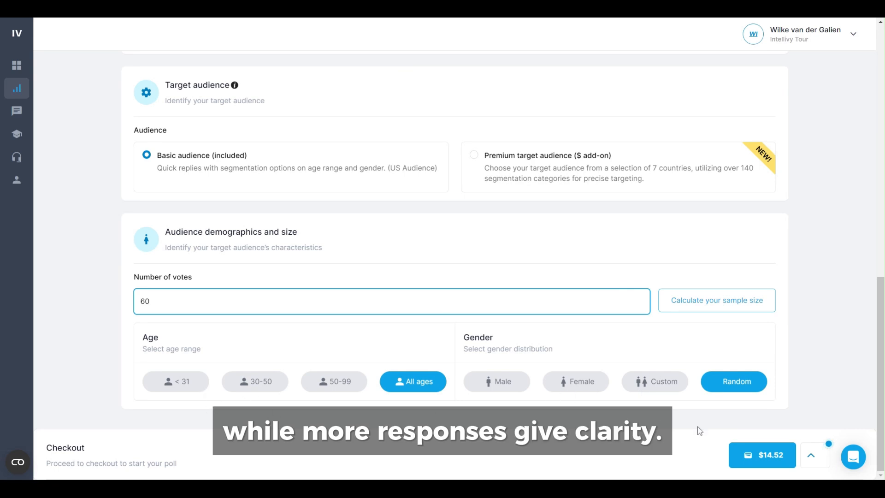
click(762, 455)
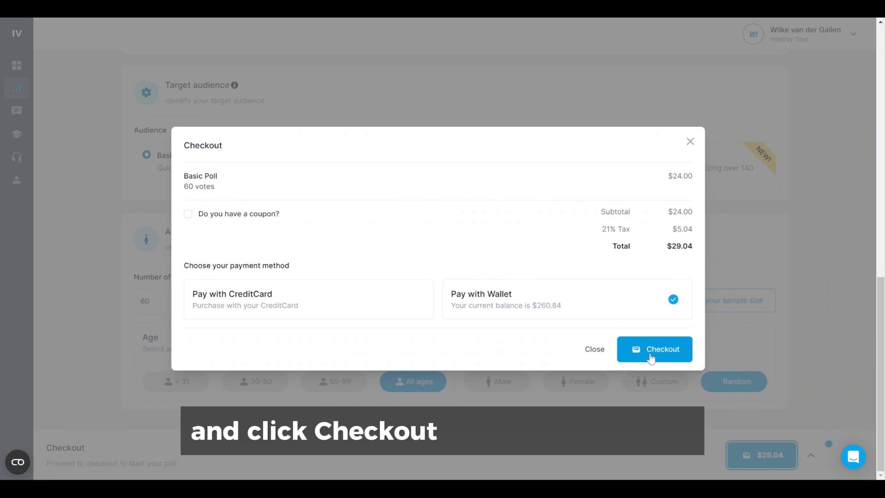
- Pay for the 60-vote Basic Poll with the wallet balance and launch it
click(655, 348)
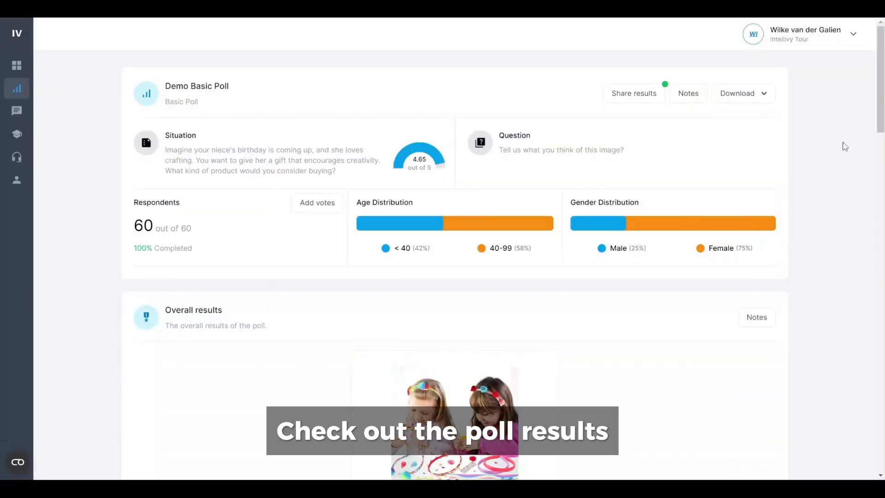
scroll(down, 3)
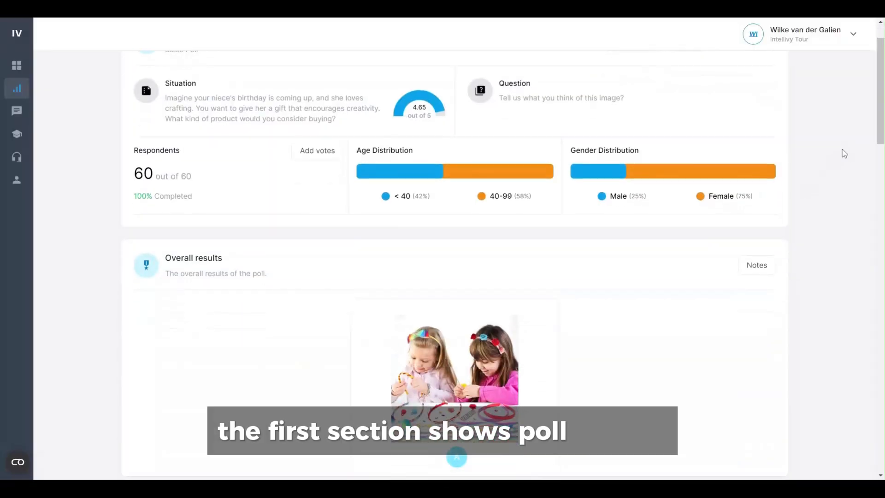
scroll(down, 3)
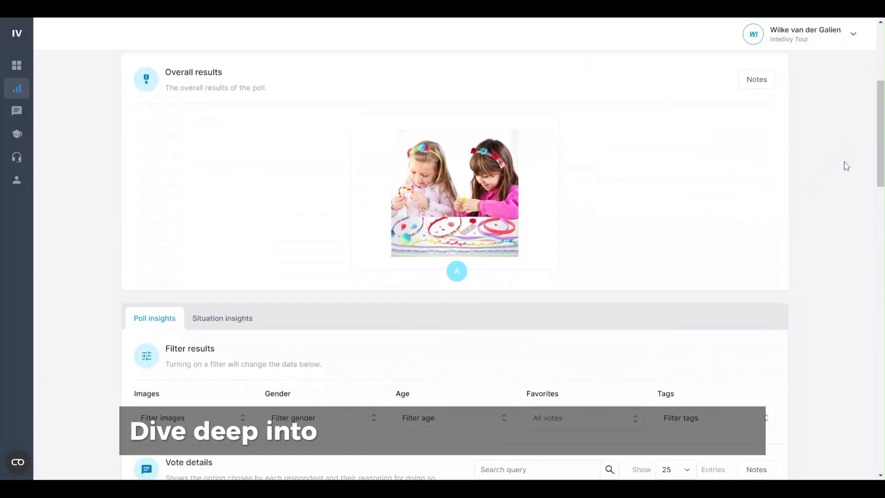
scroll(down, 3)
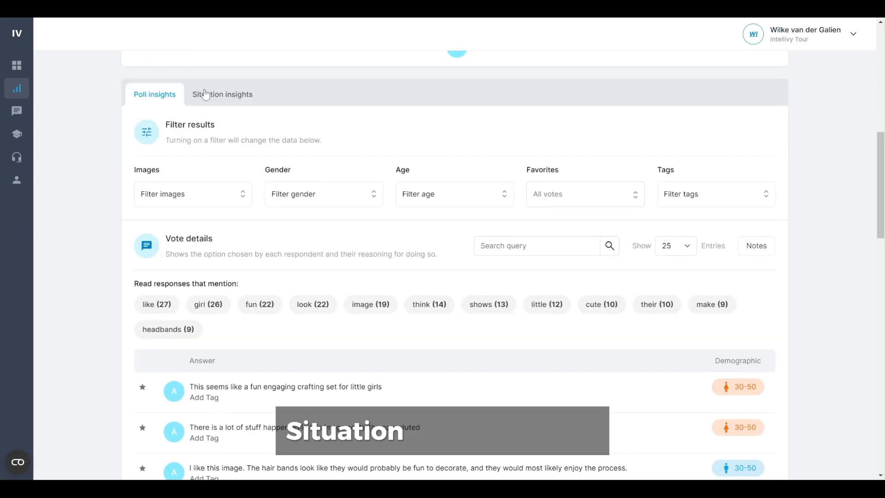
- View the Situation insights: the 4.65-of-5 clarity score and respondents' written answers
click(222, 94)
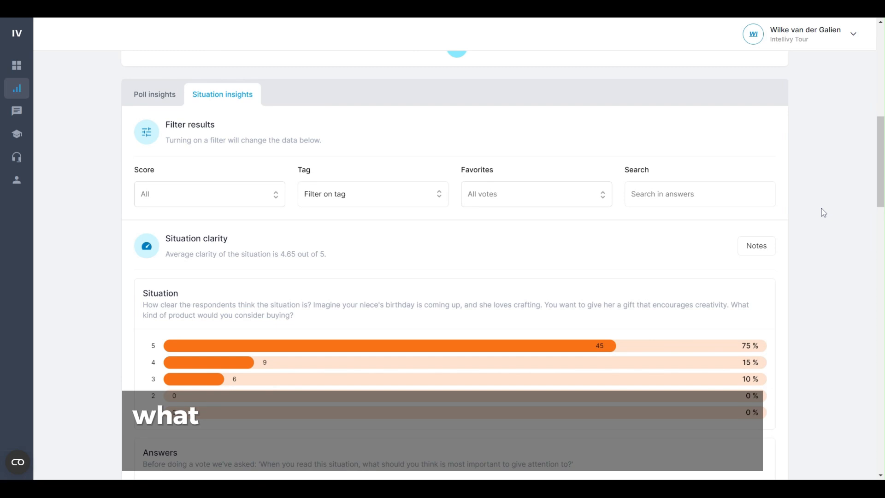
scroll(down, 3)
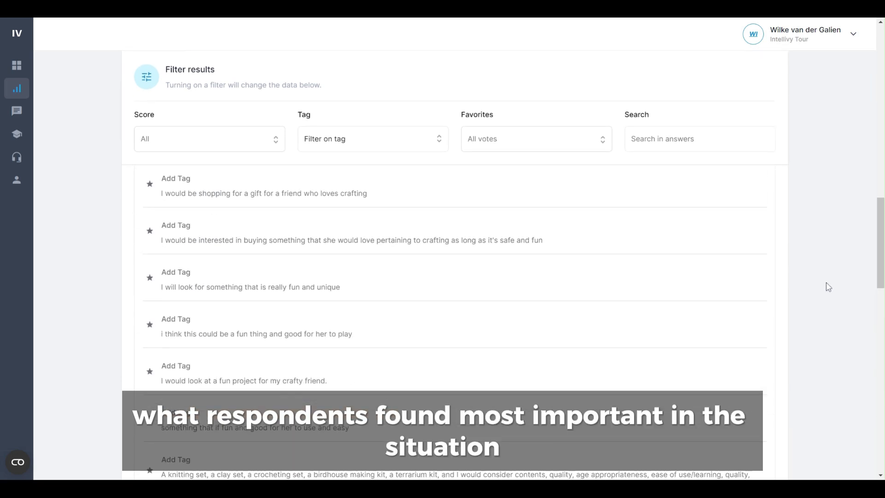